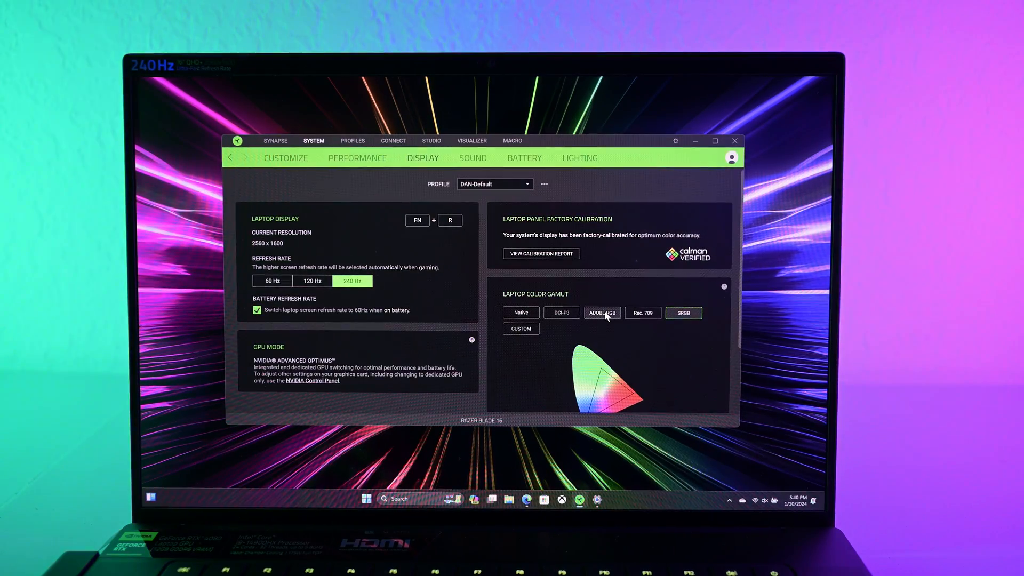
- Switch the display gamut to Adobe RGB, then Rec. 709, then back to sRGB
left_click(602, 312)
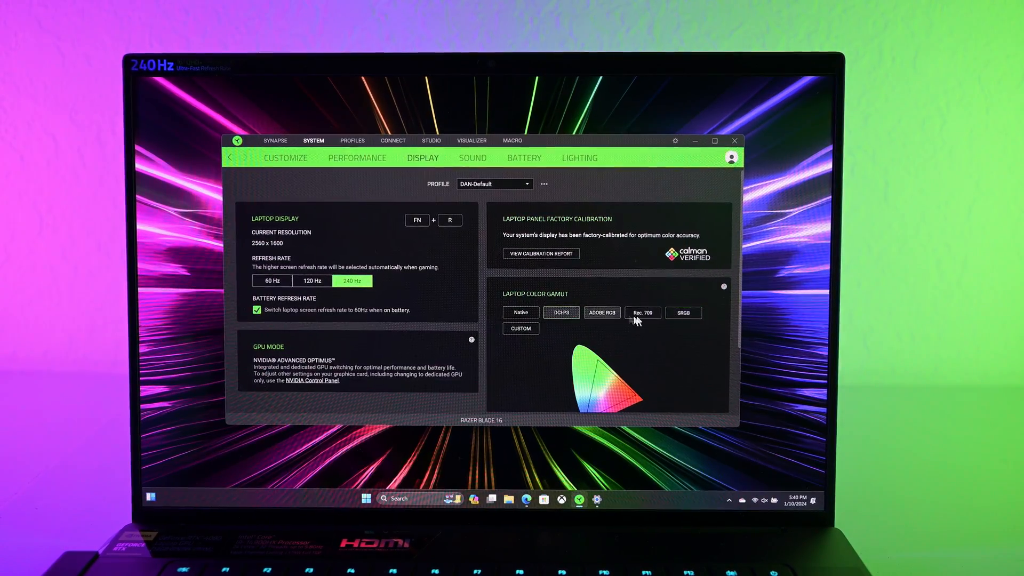
left_click(683, 313)
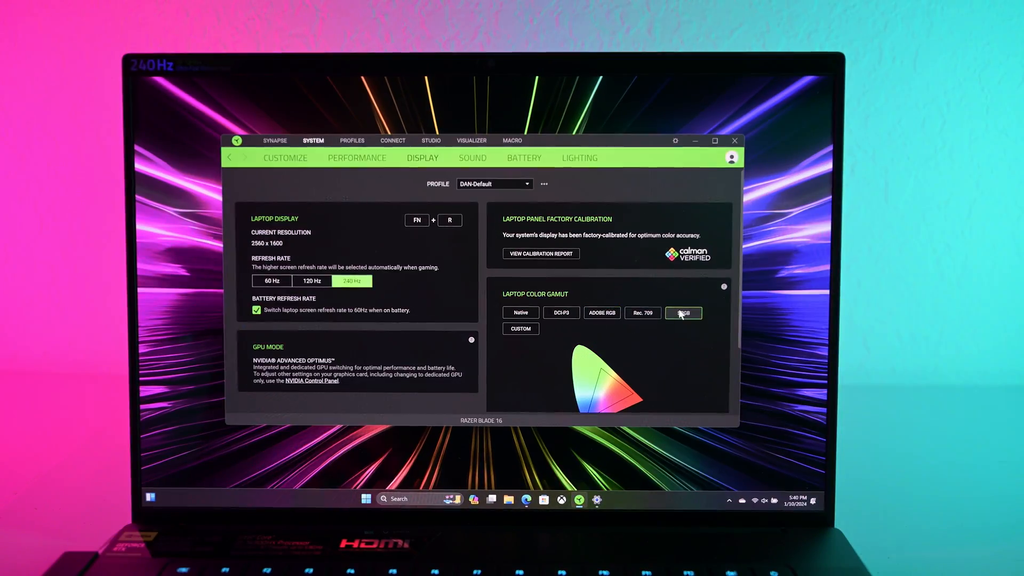
left_click(579, 158)
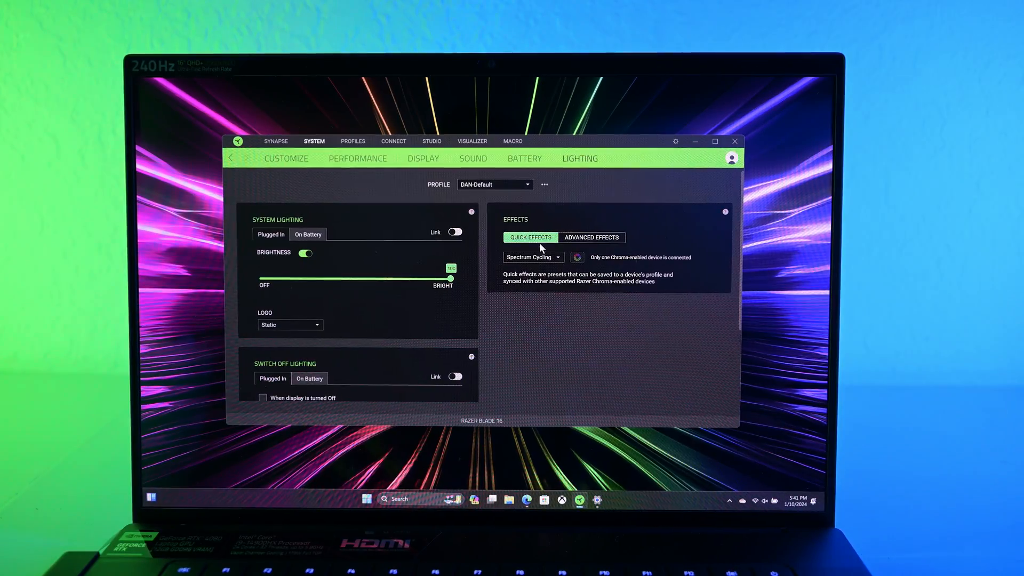